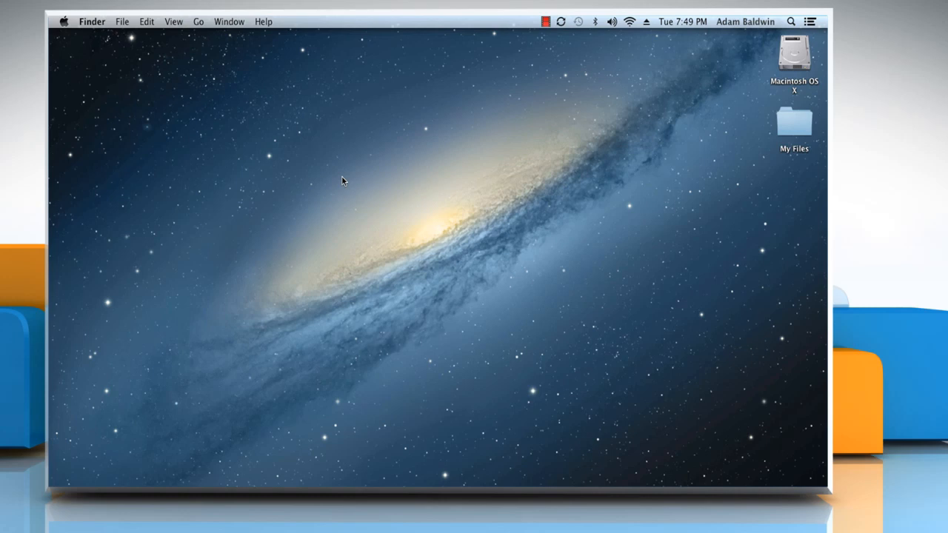
{"action": "mouse_move", "coordinate": [311, 149]}
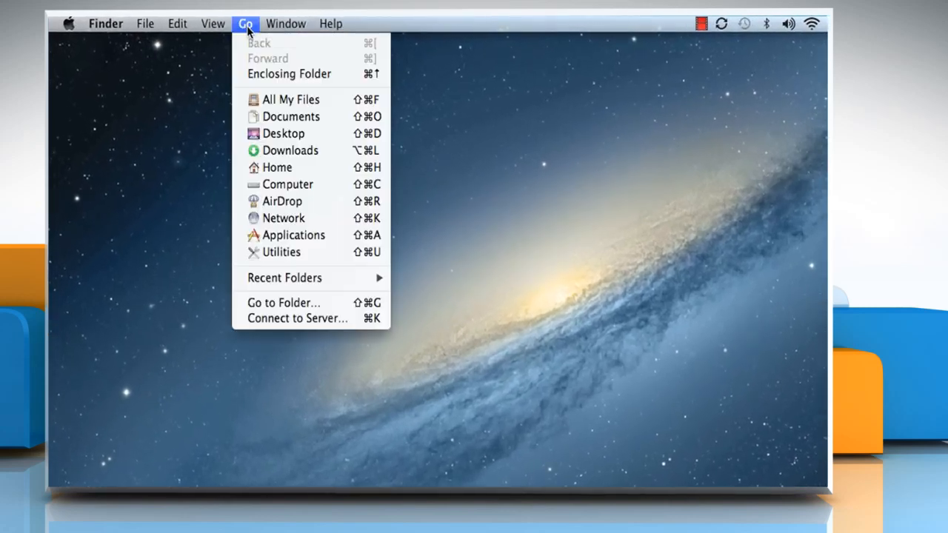
{"action": "mouse_move", "coordinate": [293, 234]}
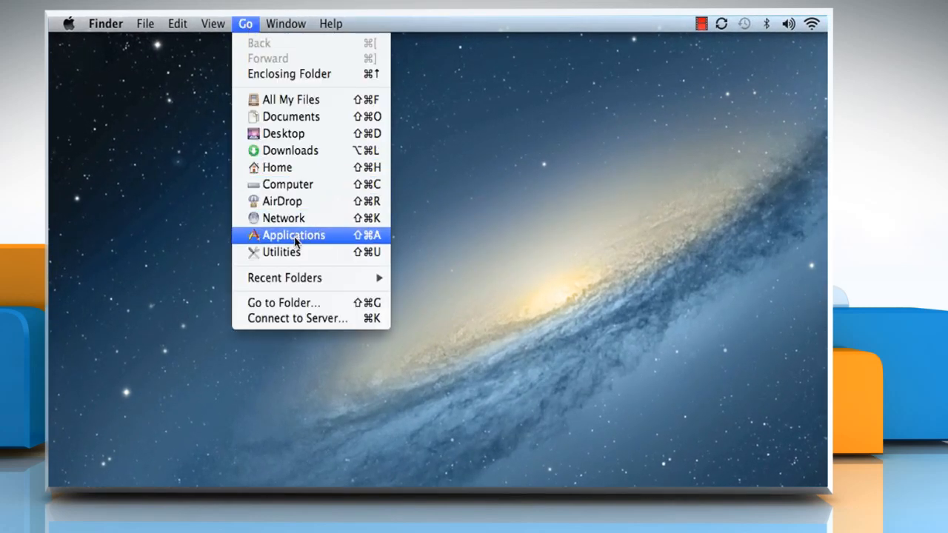
- Launch Mail from the Applications folder and bring up its Preferences on General
{"action": "left_click", "coordinate": [290, 234]}
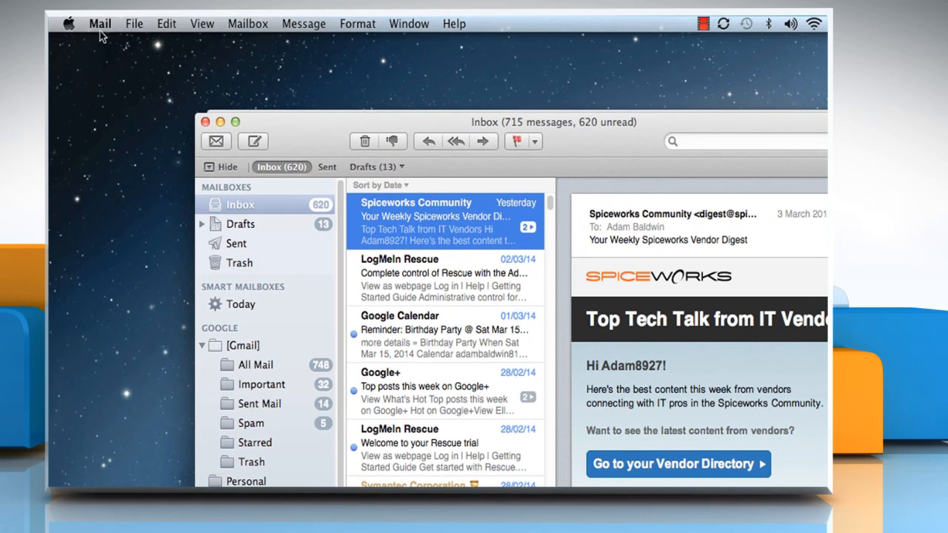
{"action": "left_click", "coordinate": [99, 24]}
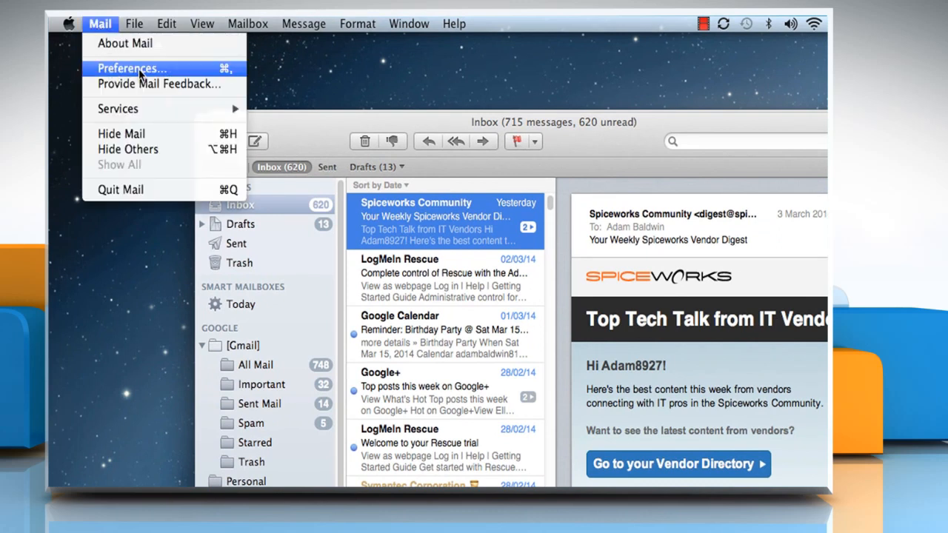
{"action": "left_click", "coordinate": [130, 68]}
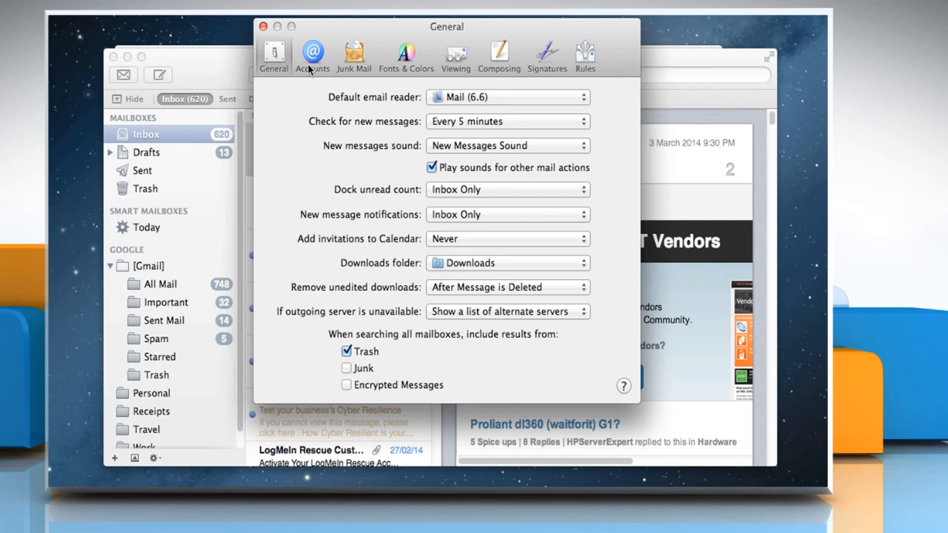
- Show the Google IMAP account's settings and expand its outgoing mail server choices
{"action": "left_click", "coordinate": [311, 56]}
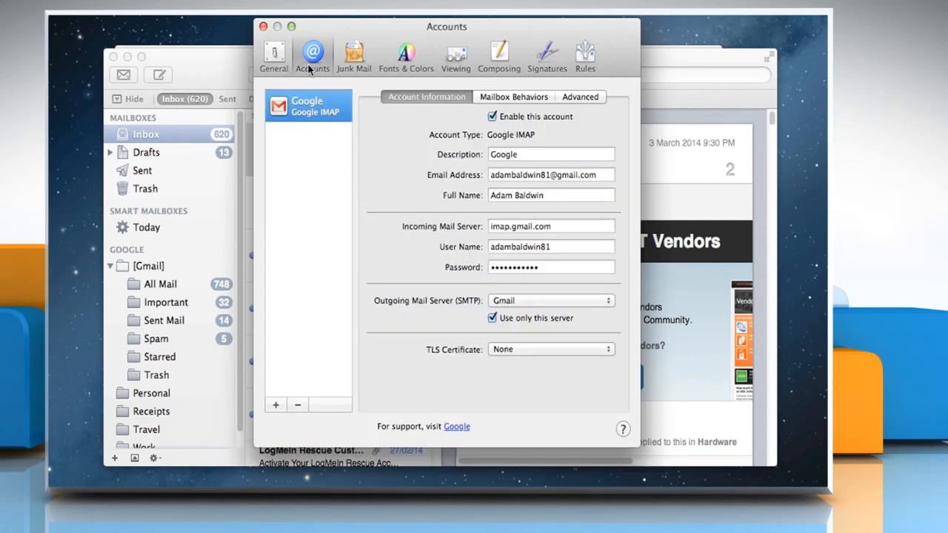
{"action": "mouse_move", "coordinate": [323, 84]}
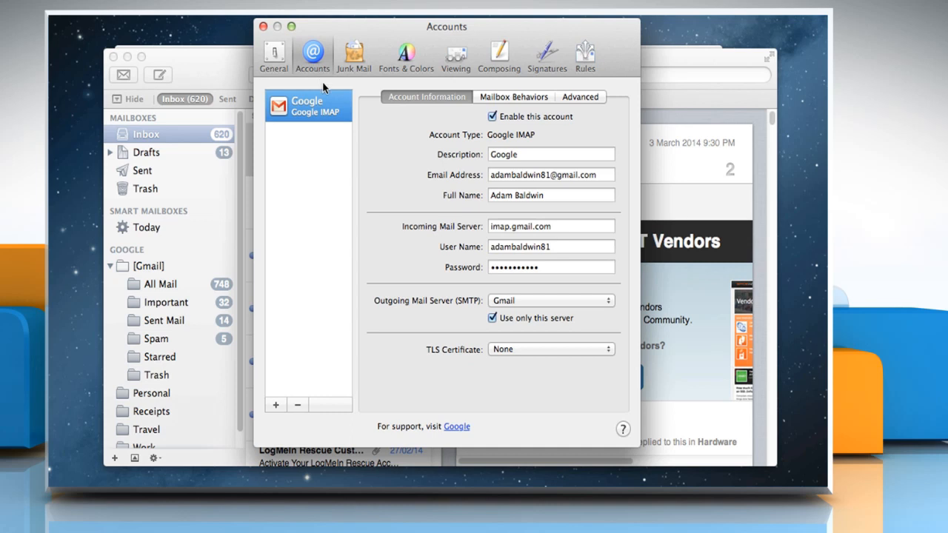
{"action": "mouse_move", "coordinate": [320, 122]}
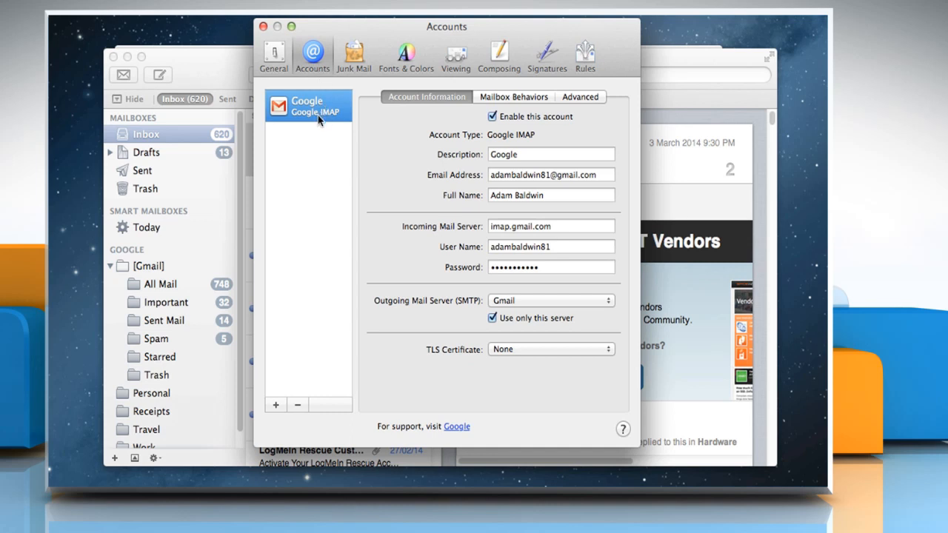
{"action": "mouse_move", "coordinate": [526, 281]}
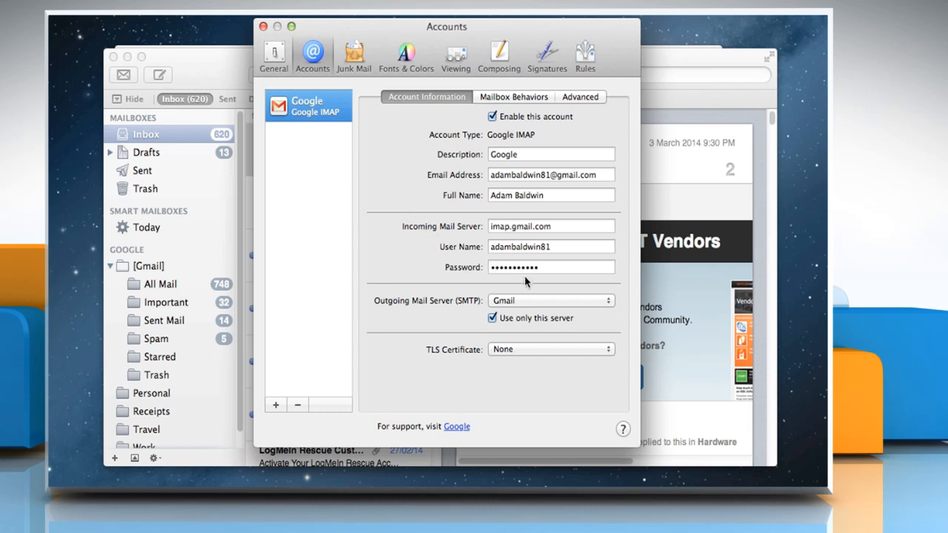
{"action": "left_click", "coordinate": [550, 299]}
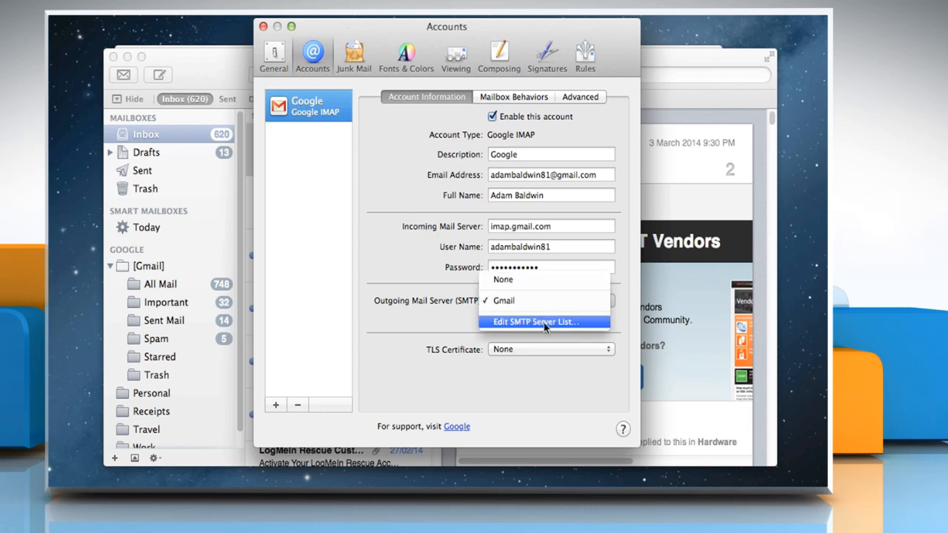
- Re-enter the smtp.gmail.com server password in its Advanced settings and confirm with OK
{"action": "left_click", "coordinate": [535, 321]}
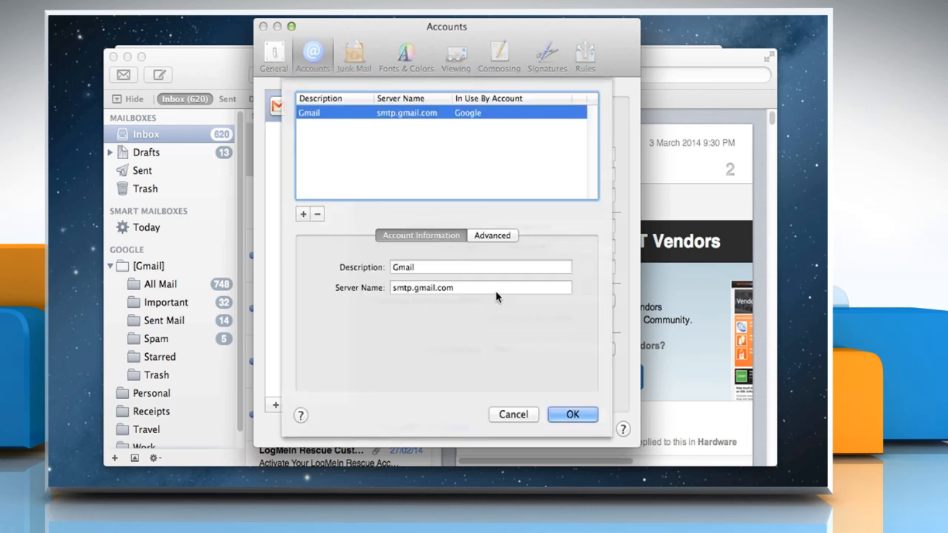
{"action": "left_click", "coordinate": [492, 234]}
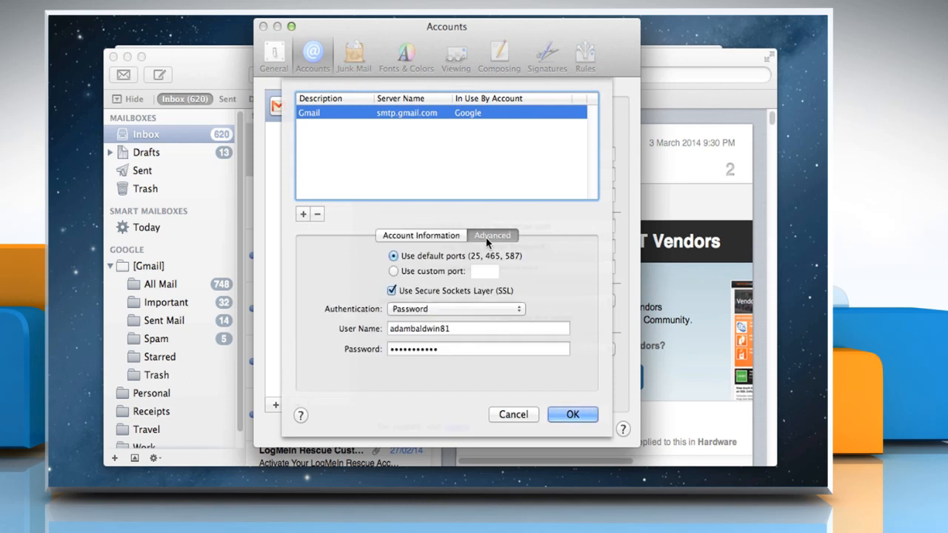
{"action": "left_click", "coordinate": [476, 349]}
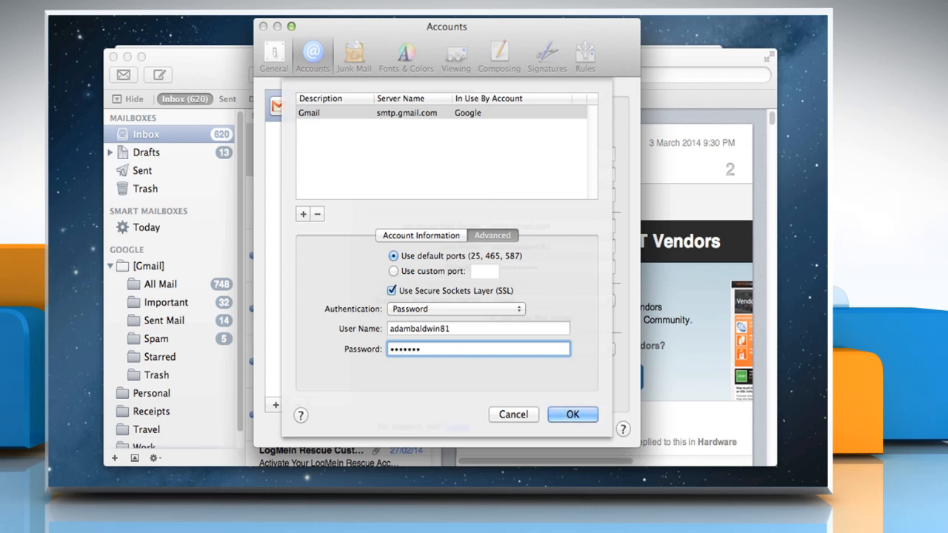
{"action": "type", "text": "••••"}
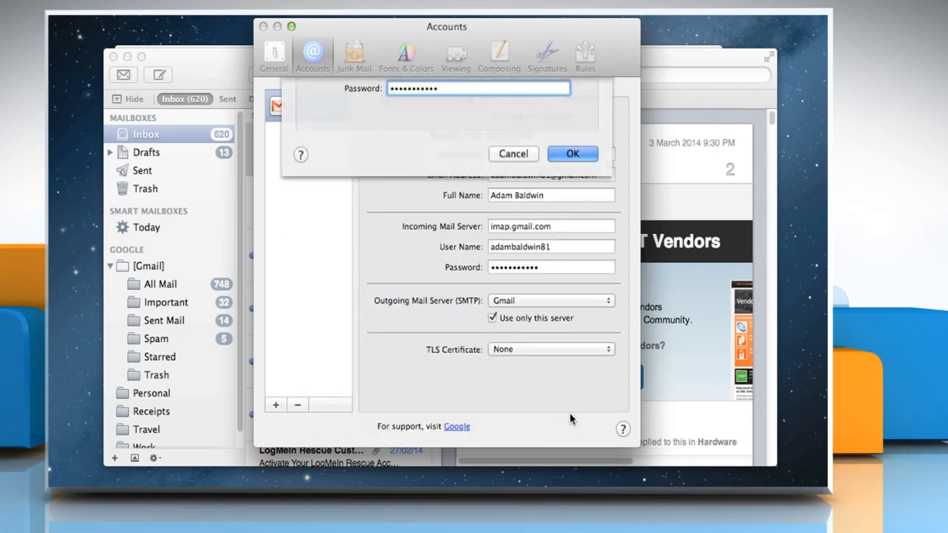
{"action": "left_click", "coordinate": [572, 152]}
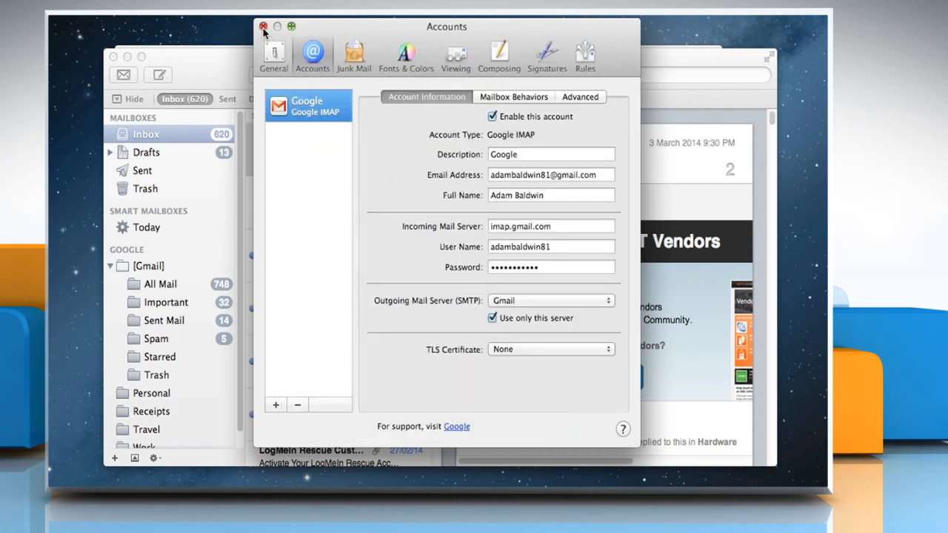
{"action": "left_click", "coordinate": [264, 27]}
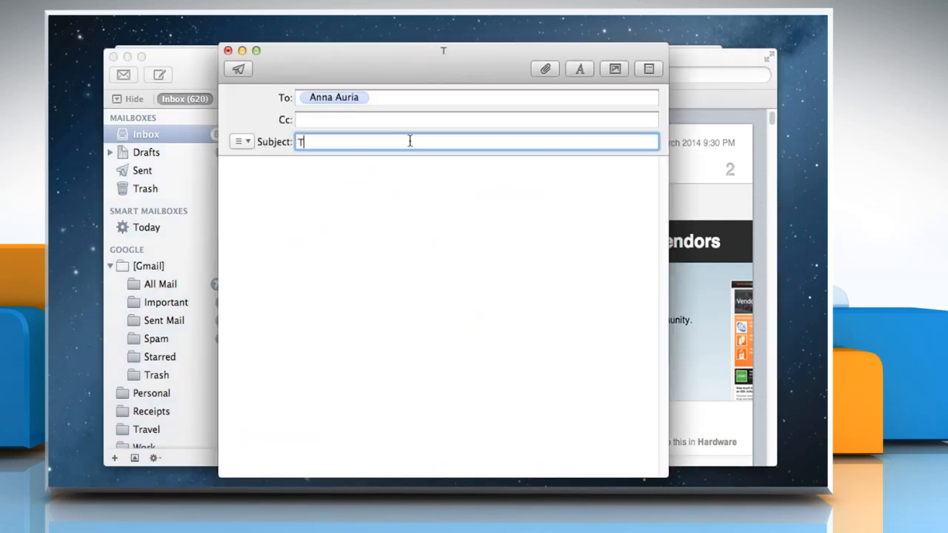
{"action": "type", "text": "Test Message"}
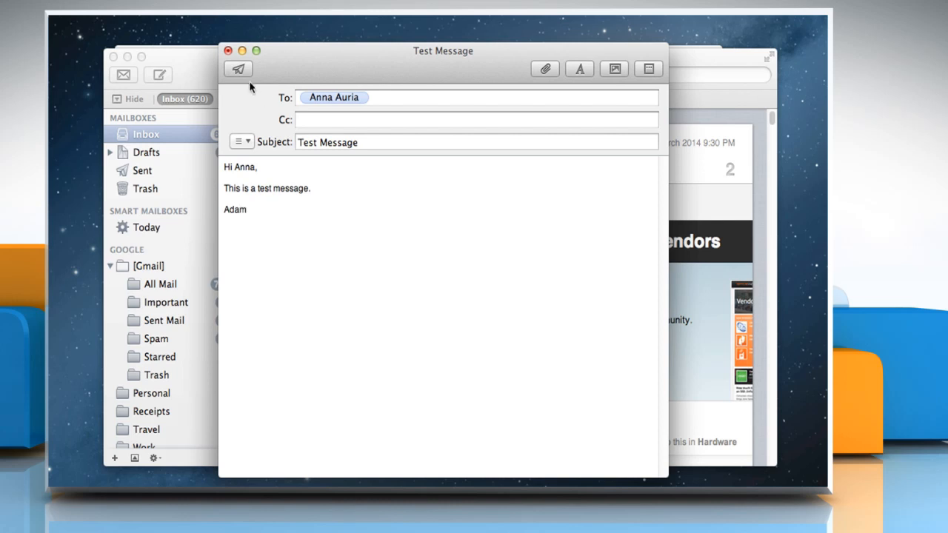
{"action": "left_click", "coordinate": [236, 68]}
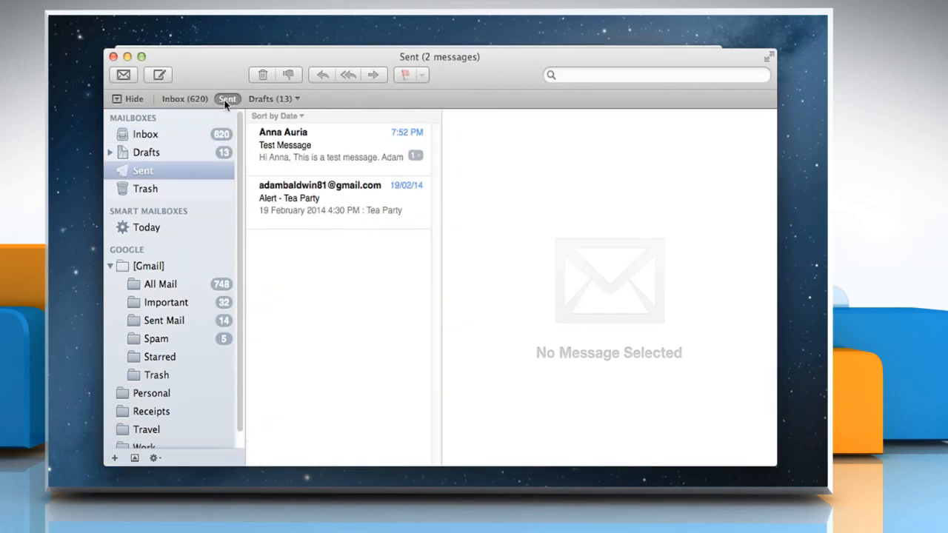